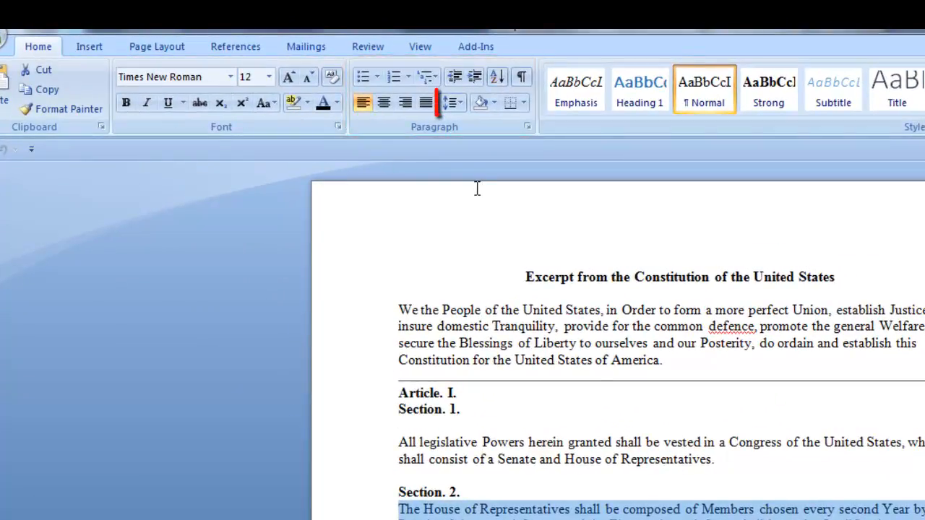
mouse_move(454, 101)
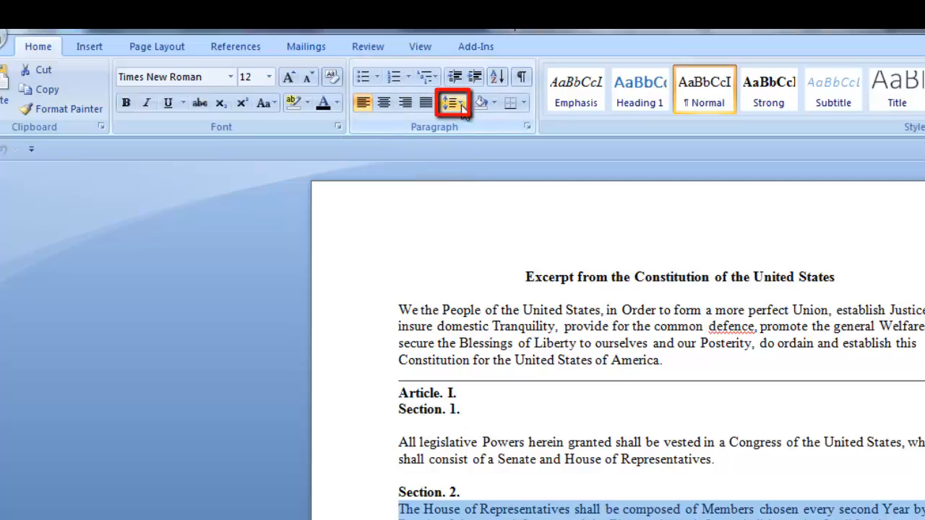
Apply 2.0 line spacing to the first two Section 2 paragraphs
left_click(450, 102)
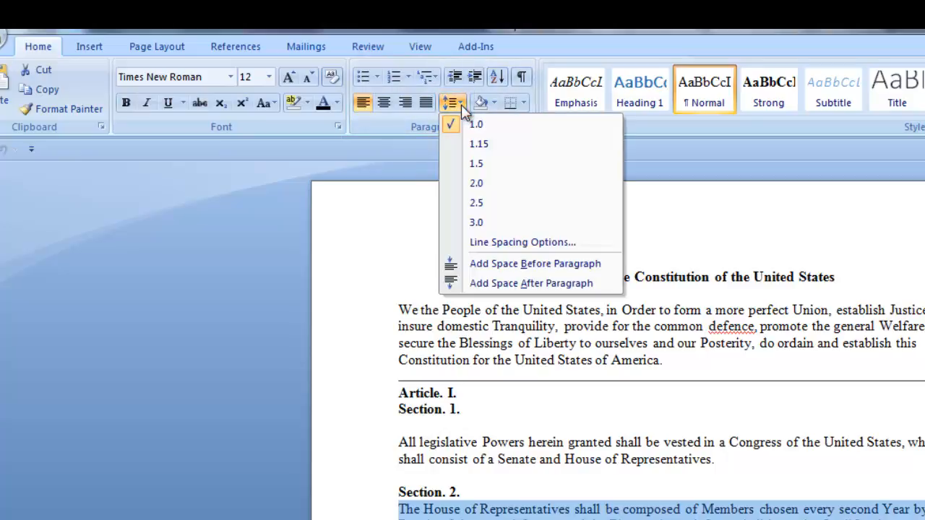
mouse_move(531, 182)
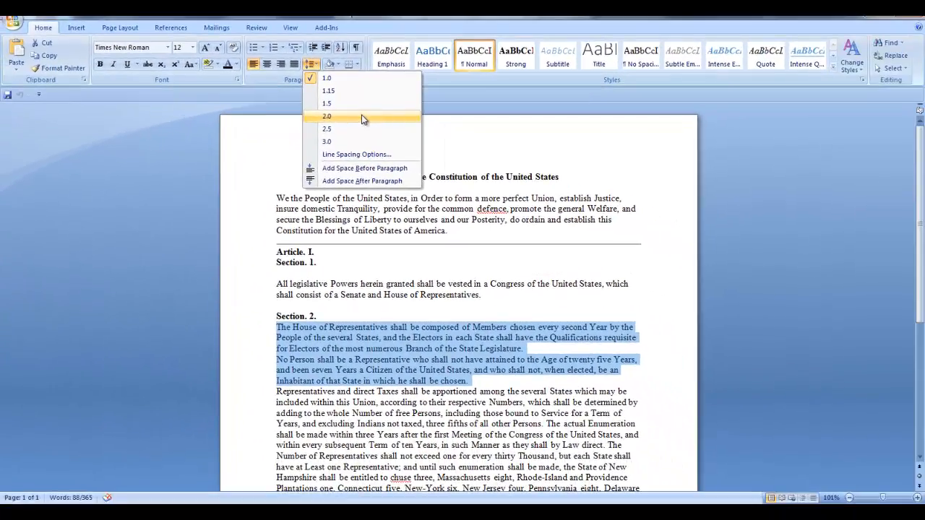
left_click(326, 117)
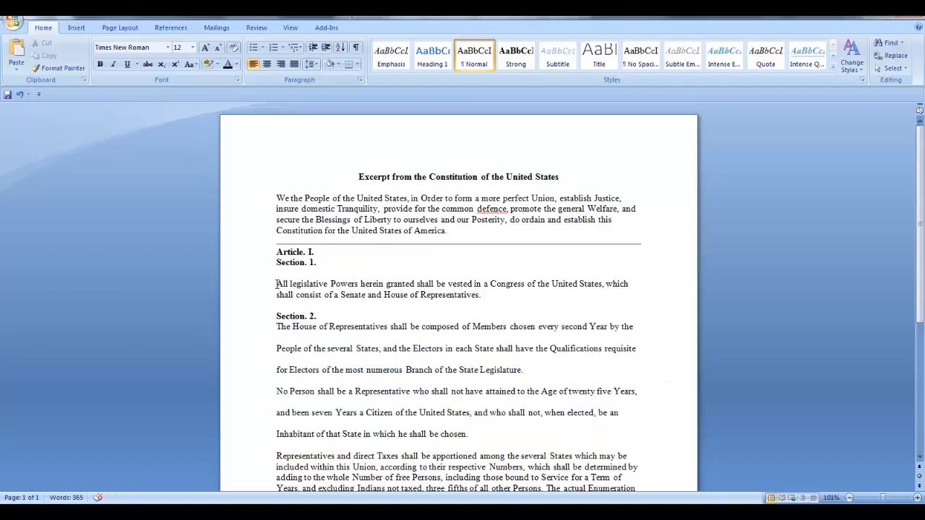
Select the whole Constitution excerpt and apply 2.0 line spacing to it
key("ctrl+a")
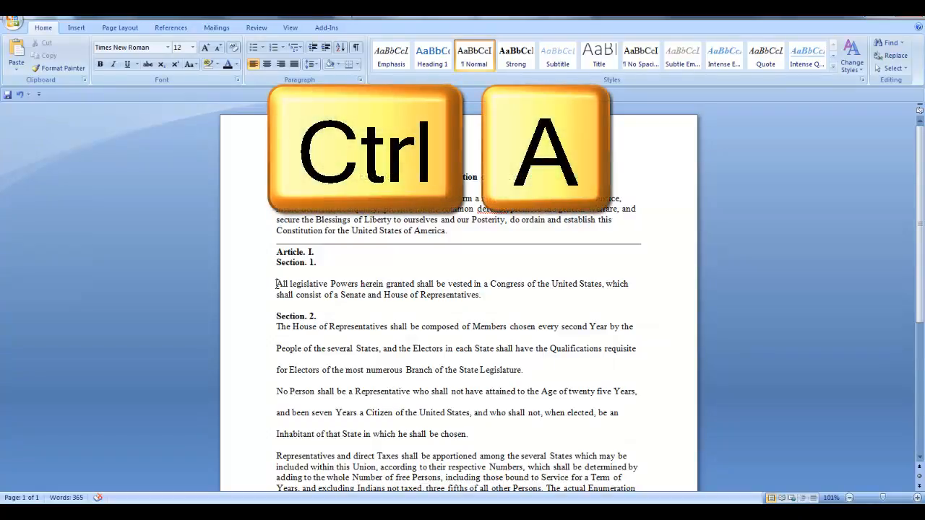
key("ctrl+a")
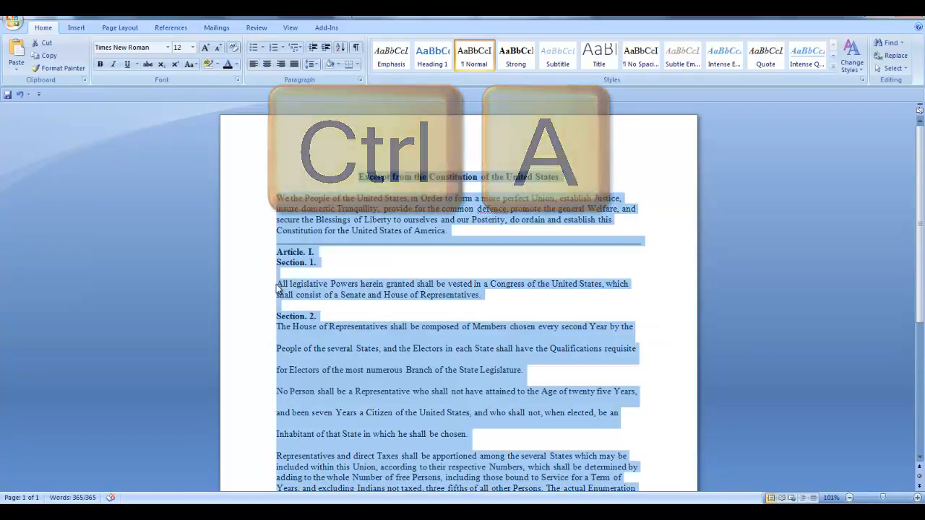
key("ctrl+a")
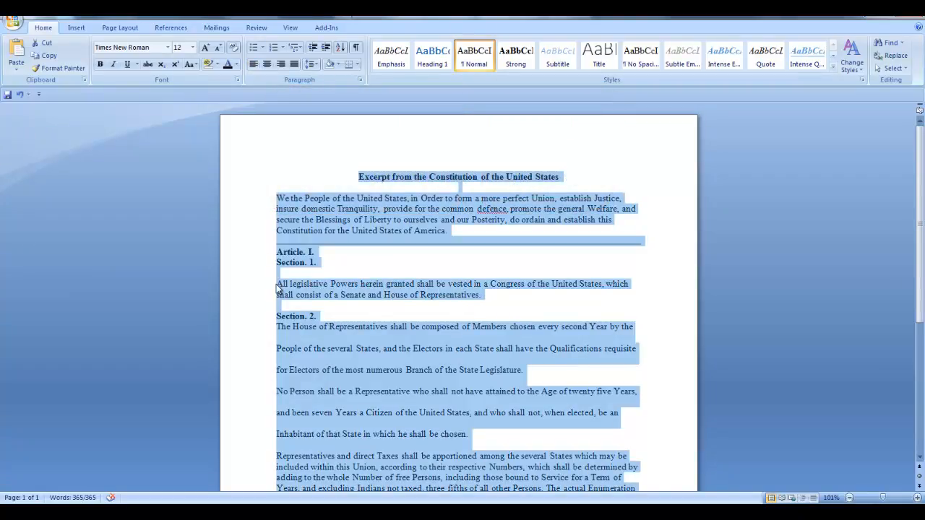
left_click(312, 63)
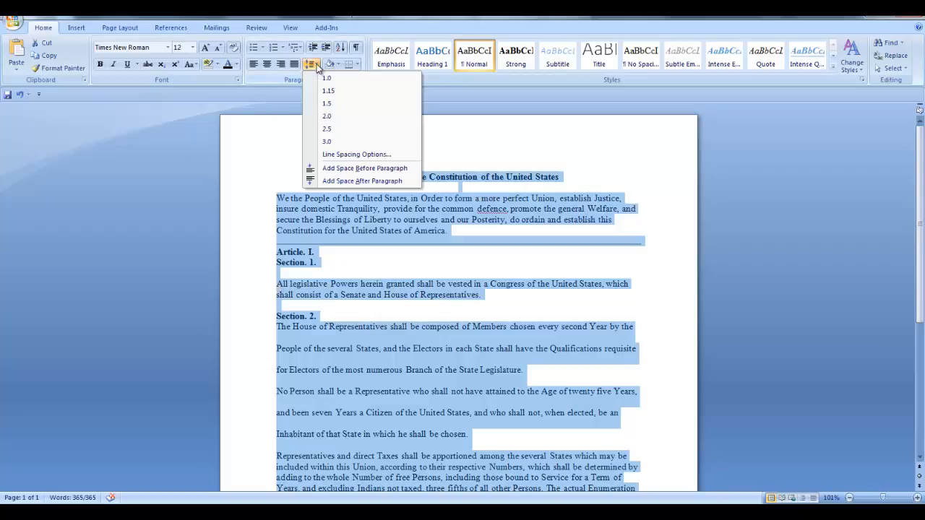
mouse_move(326, 104)
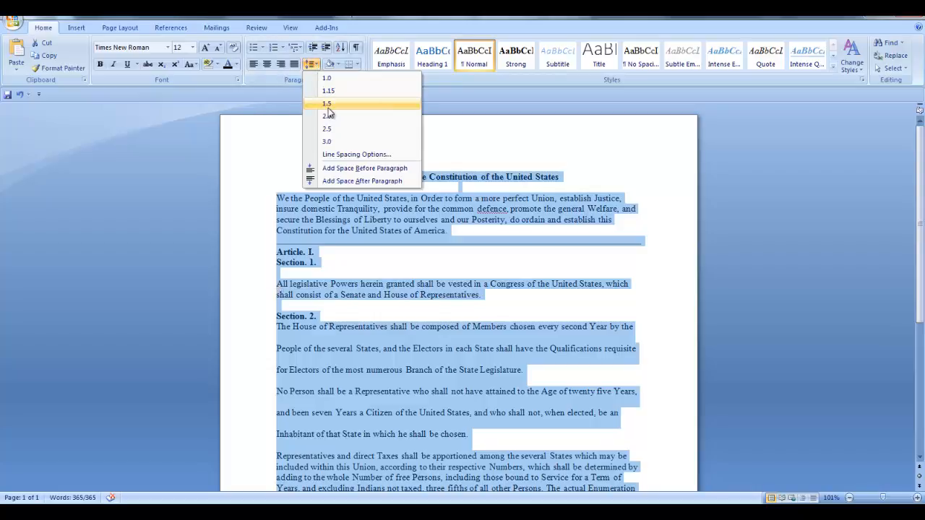
mouse_move(354, 116)
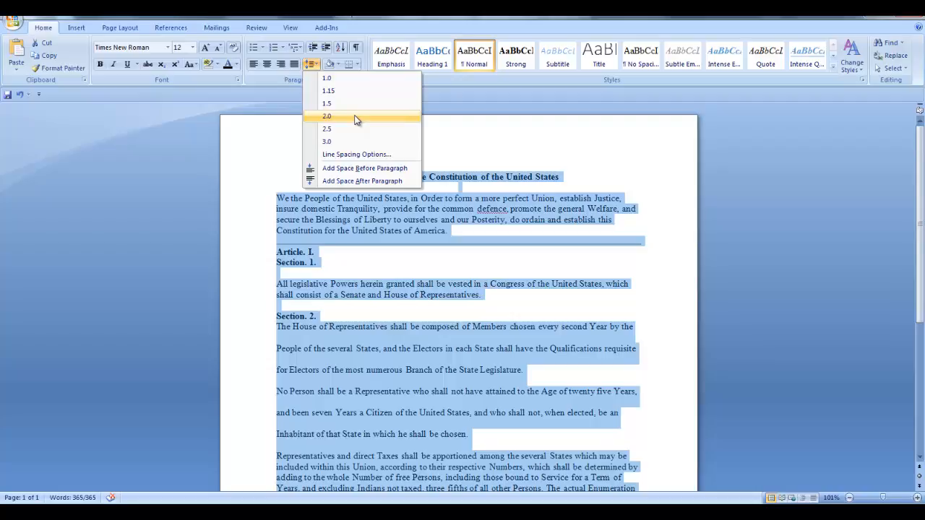
left_click(326, 117)
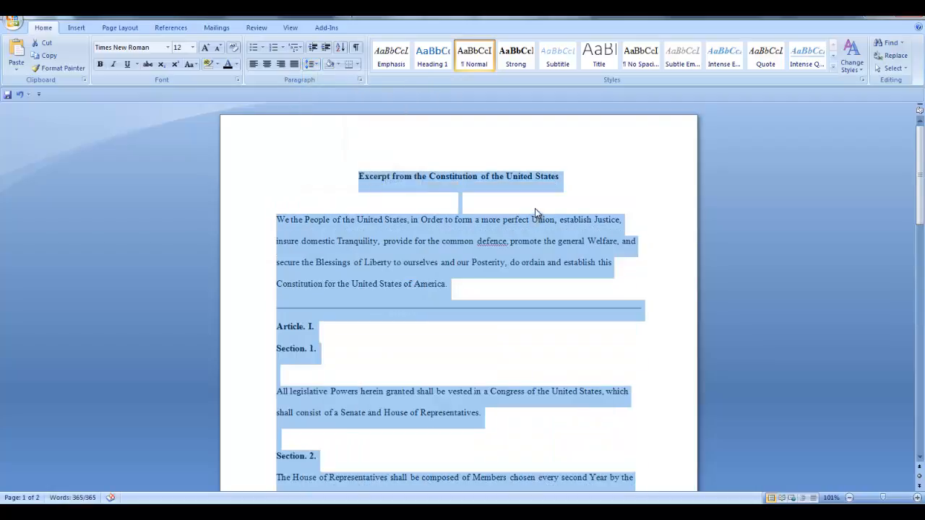
left_click(538, 207)
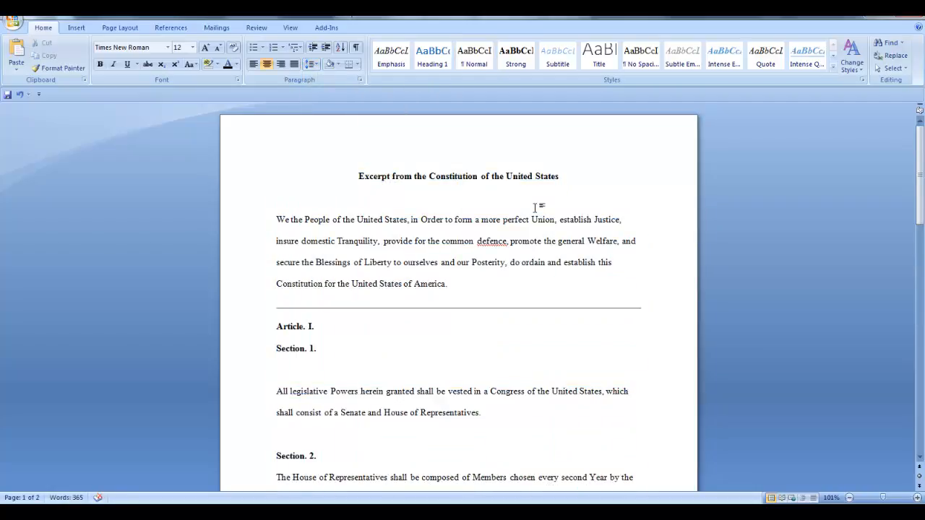
left_click(458, 197)
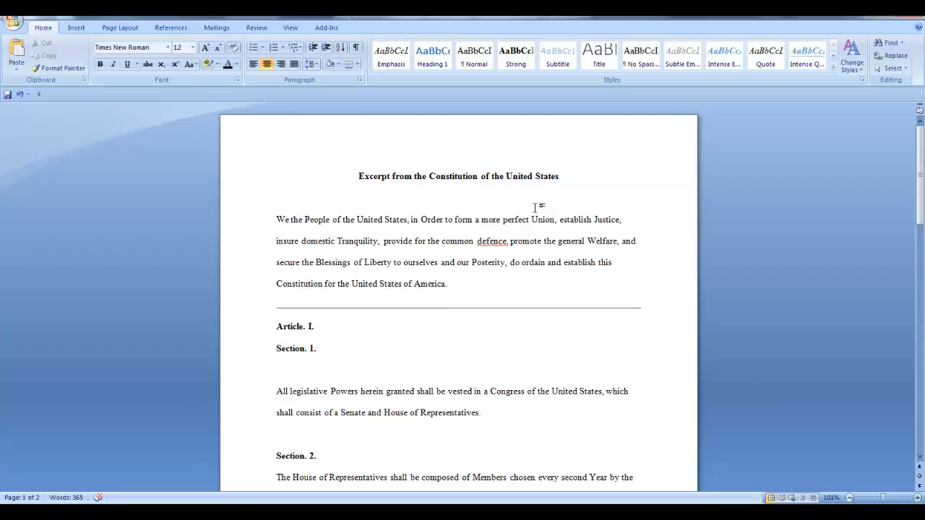
left_click(458, 197)
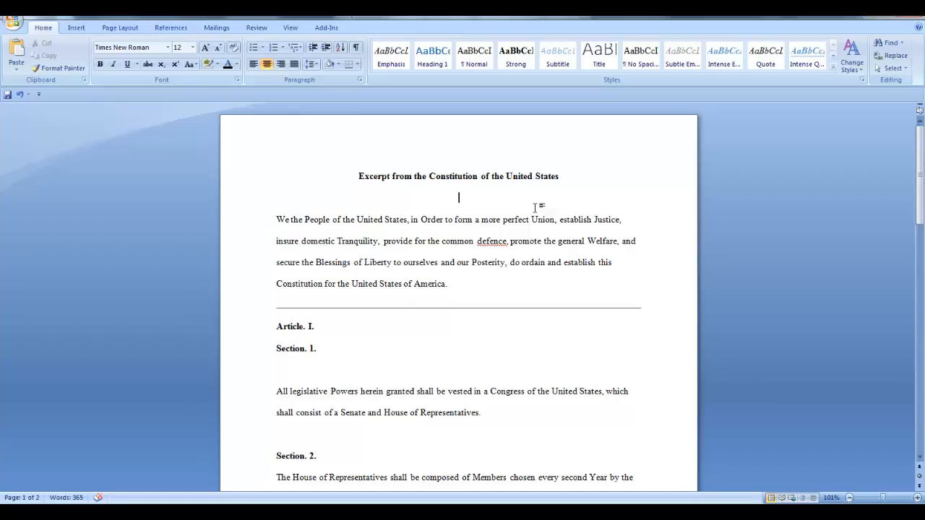